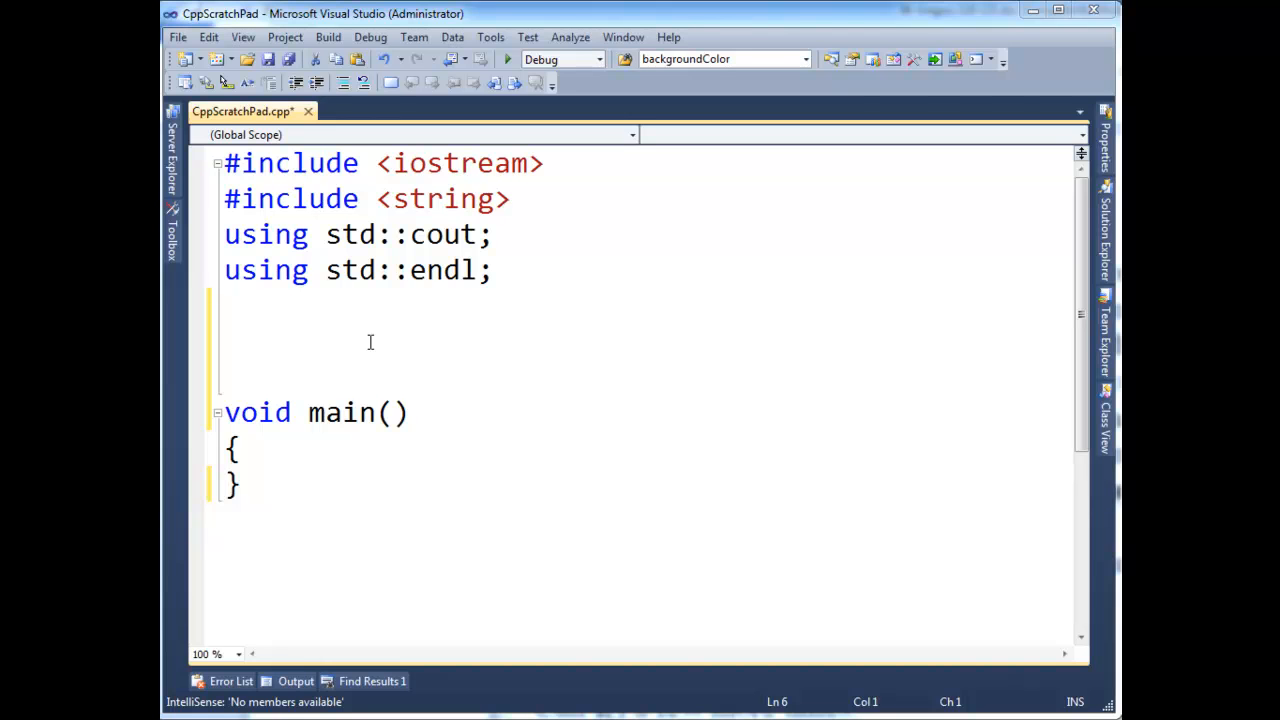
mouse_move(352, 332)
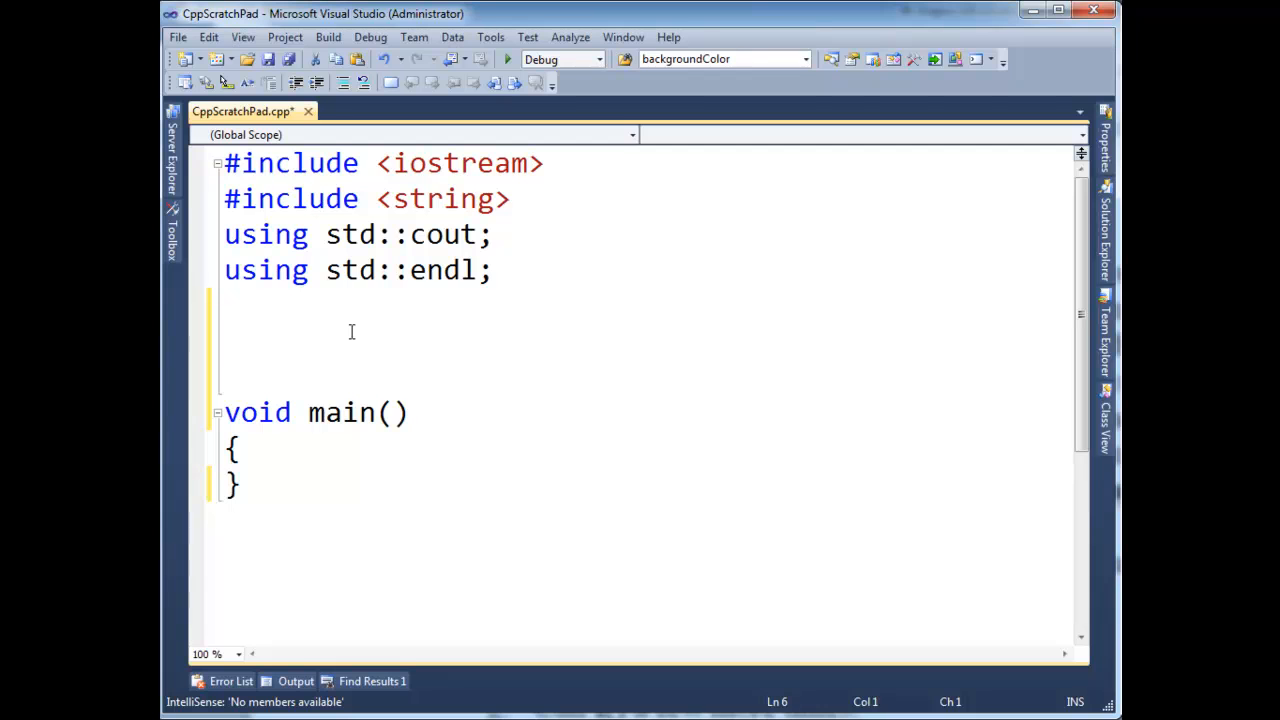
Declare class SomeClass above main with a public static void announceThyself function.
click(224, 340)
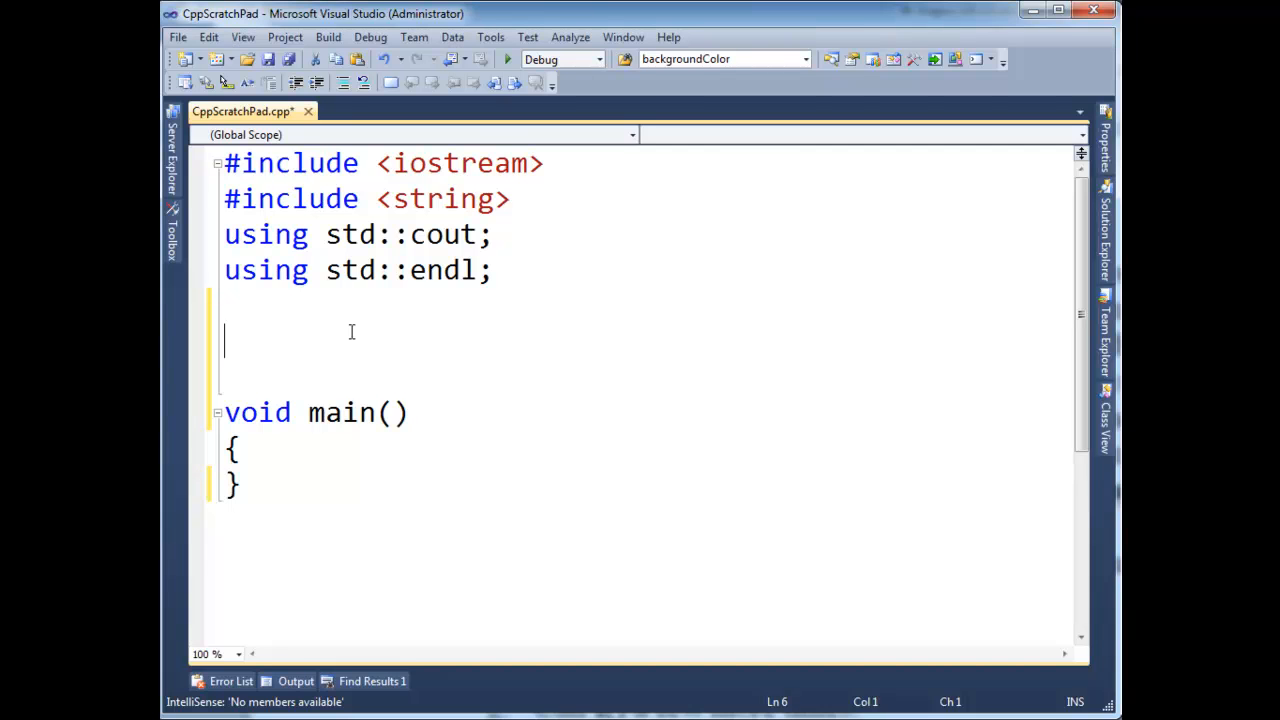
text(class)
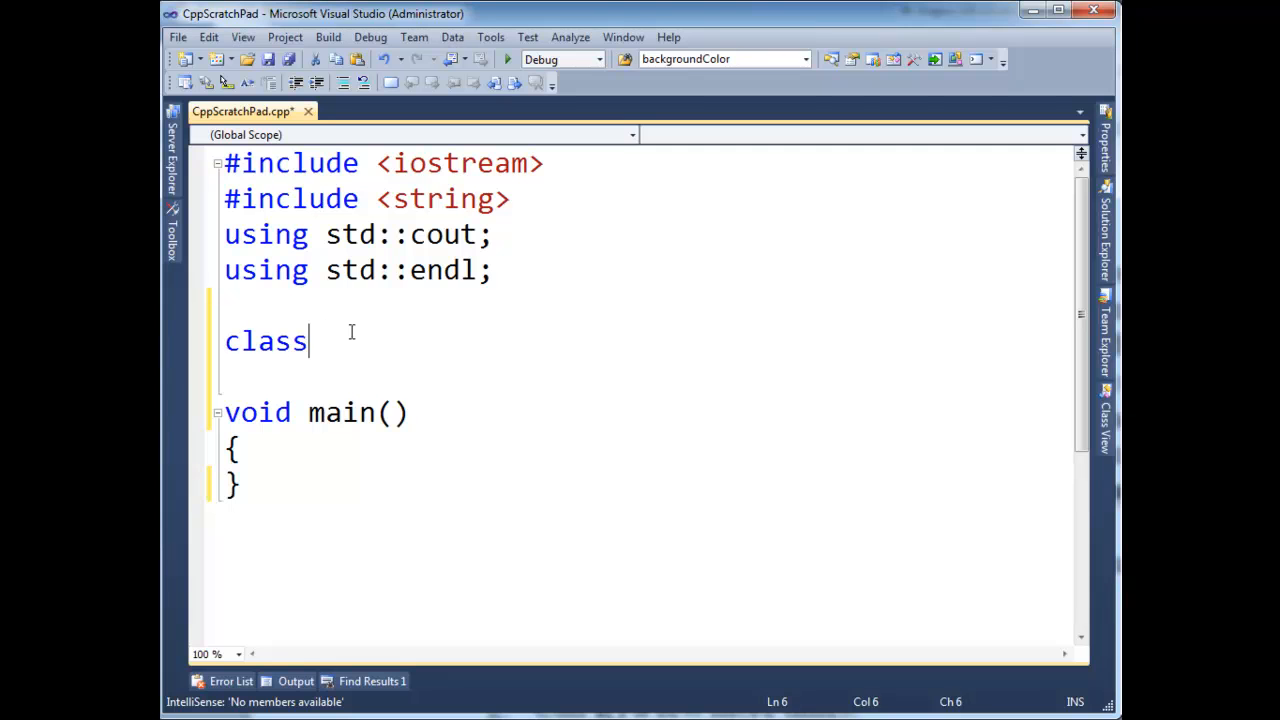
text(SomeClass)
text(};)
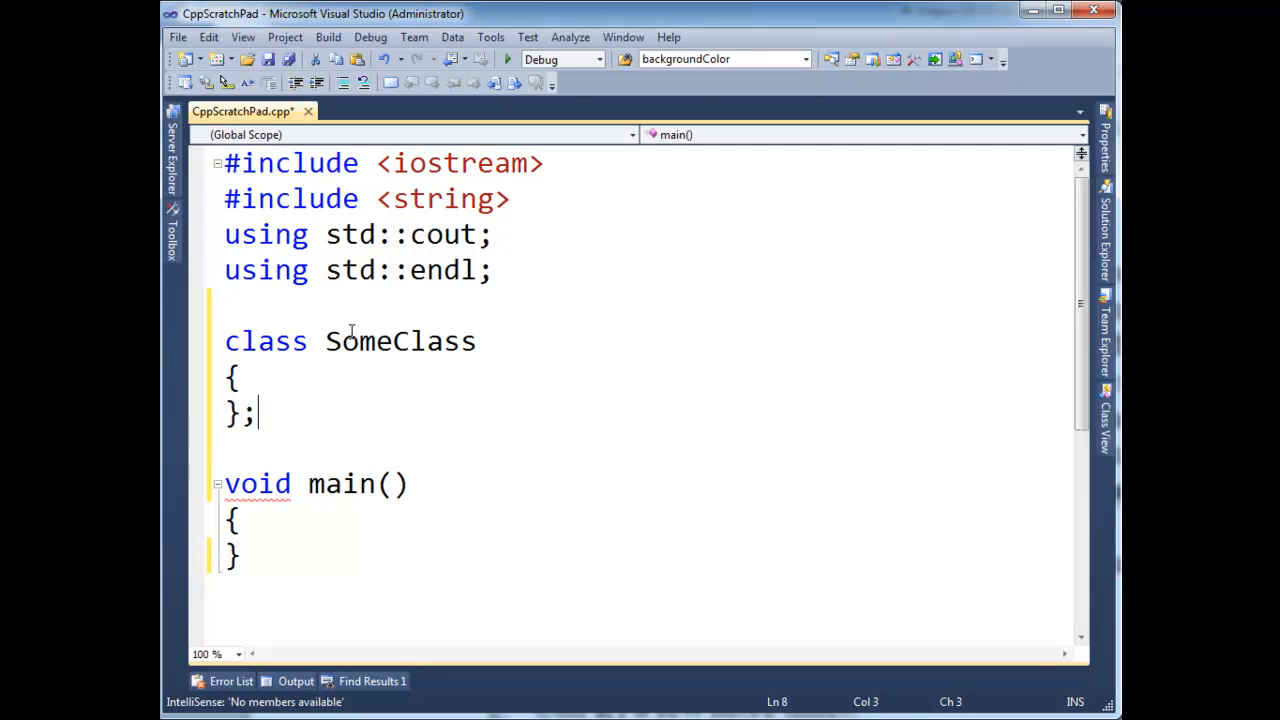
text(public:)
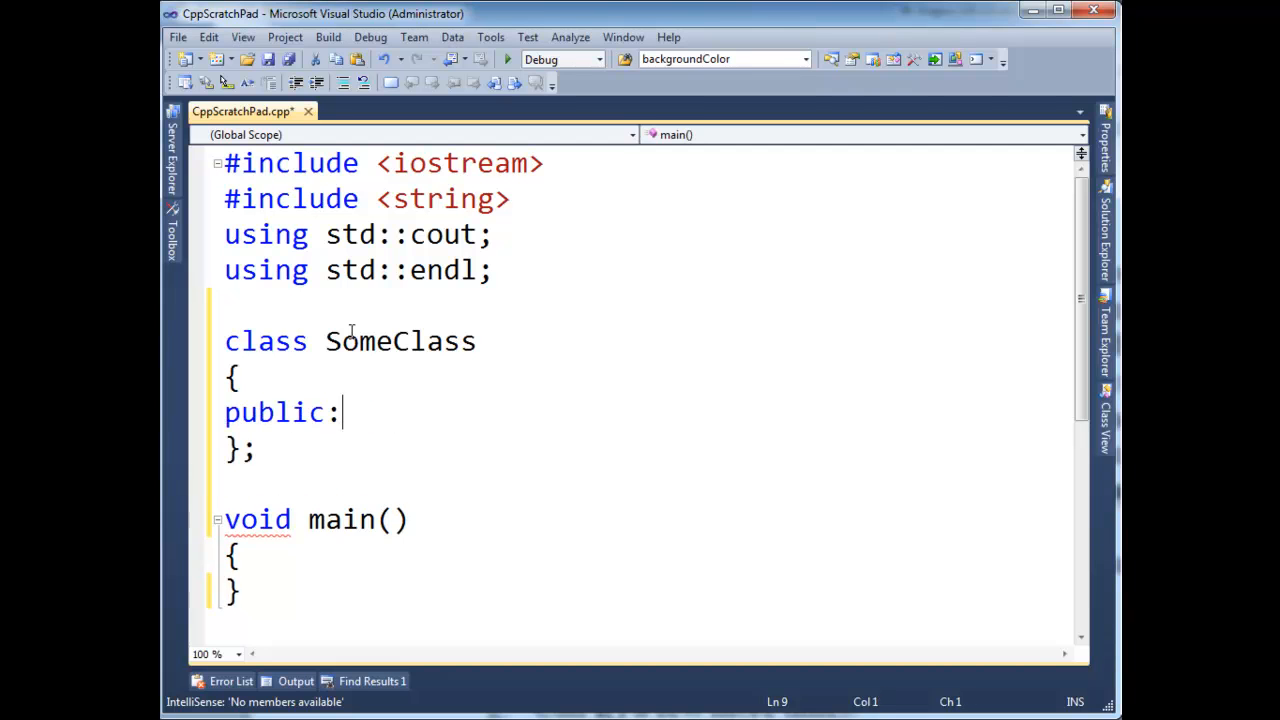
text(stati)
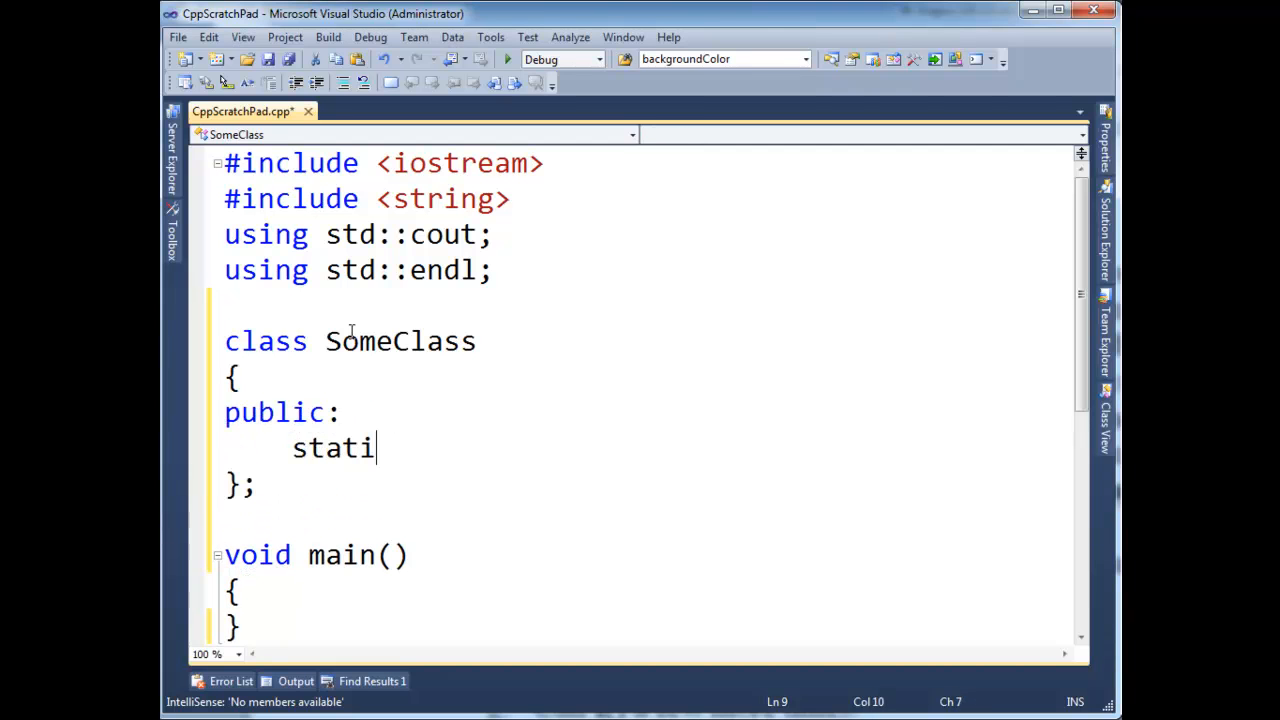
text(c void an)
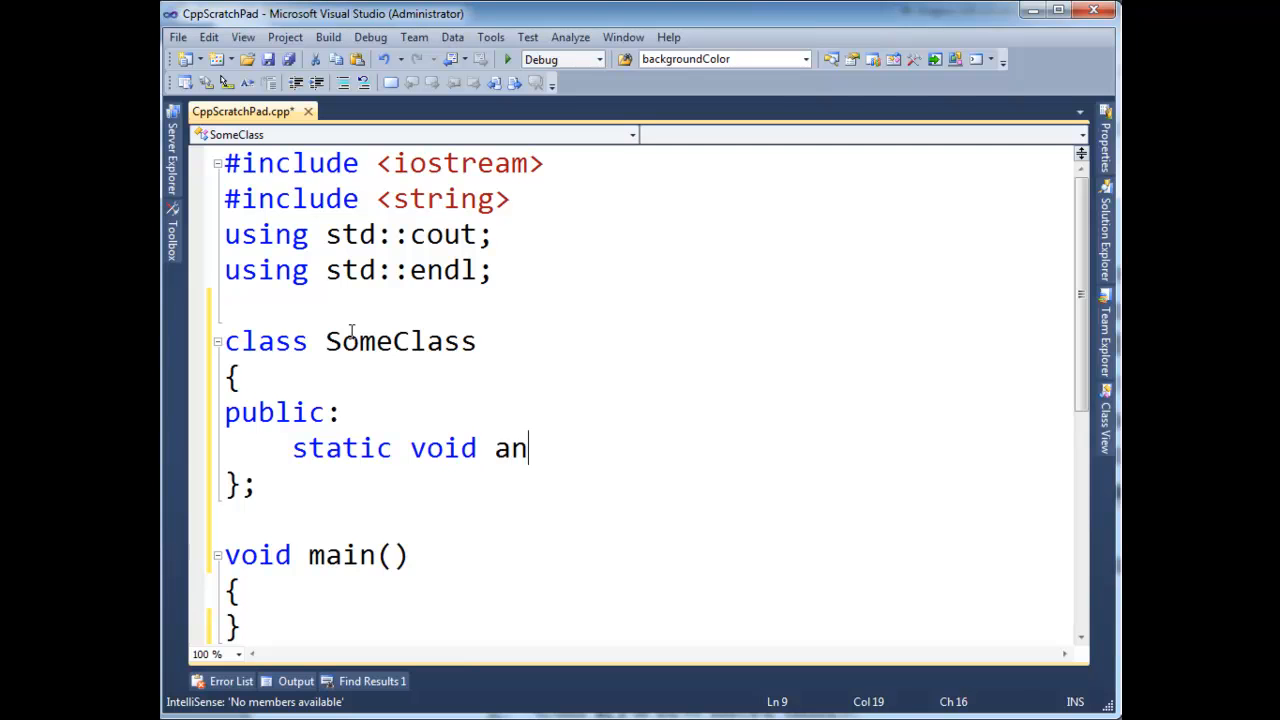
text(nounceThyS)
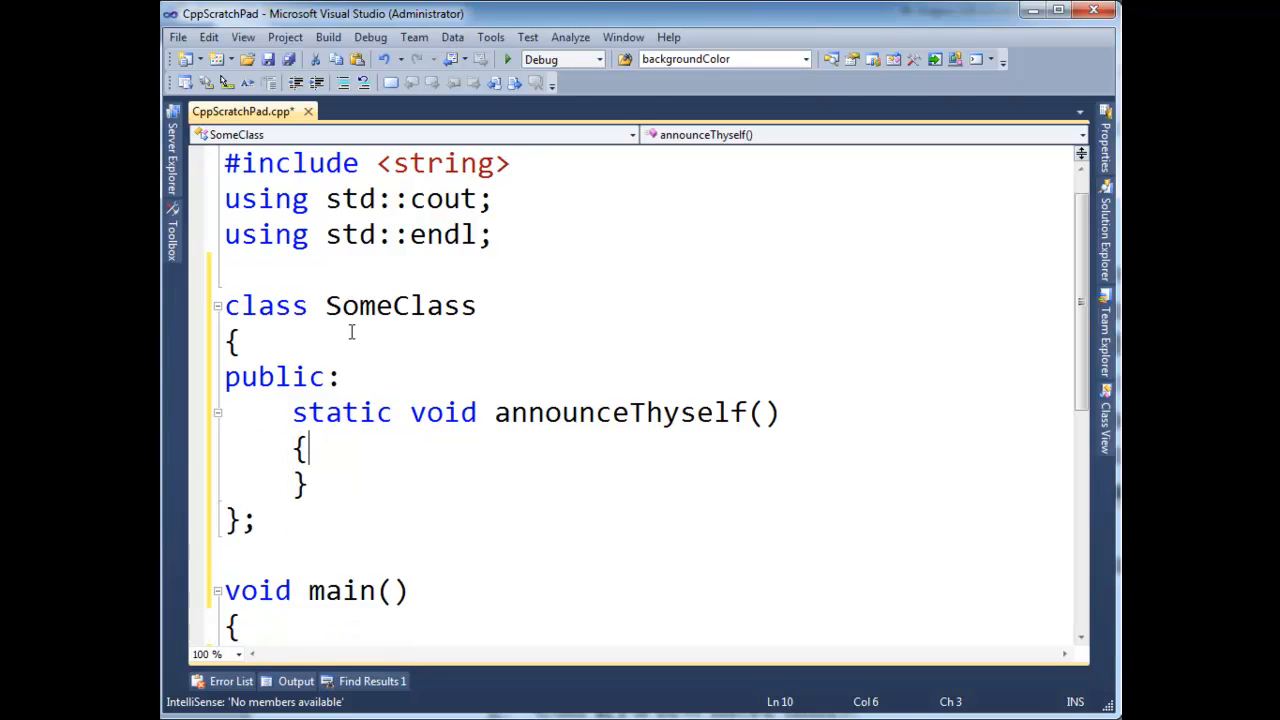
Give announceThyself a body that prints "announcing" followed by endl.
text(cout << "an)
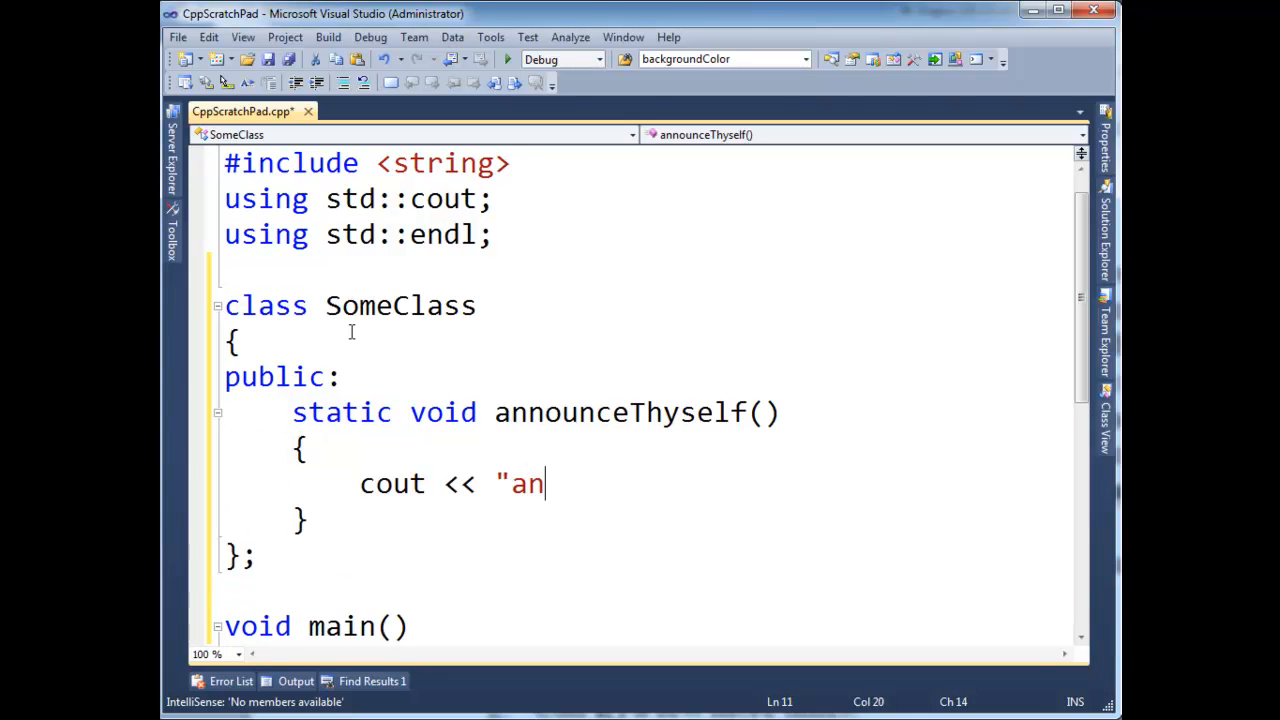
text(nouncing")
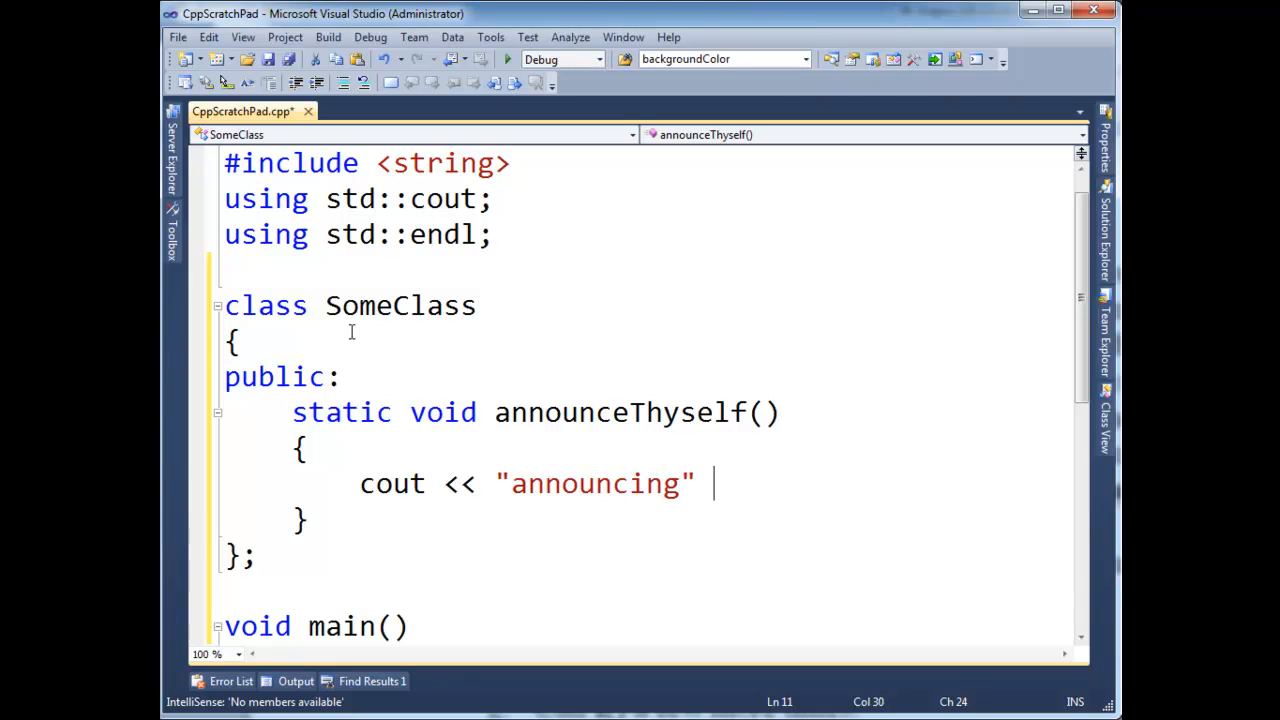
text(<< endl)
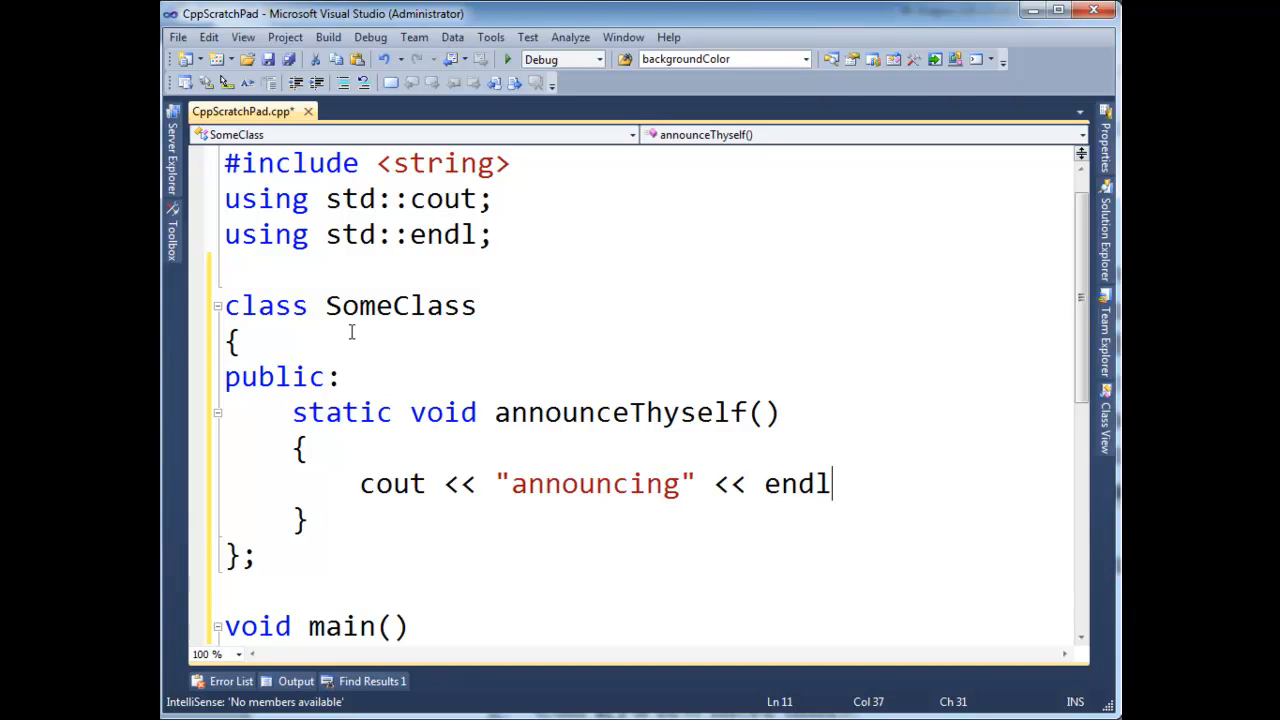
text(;)
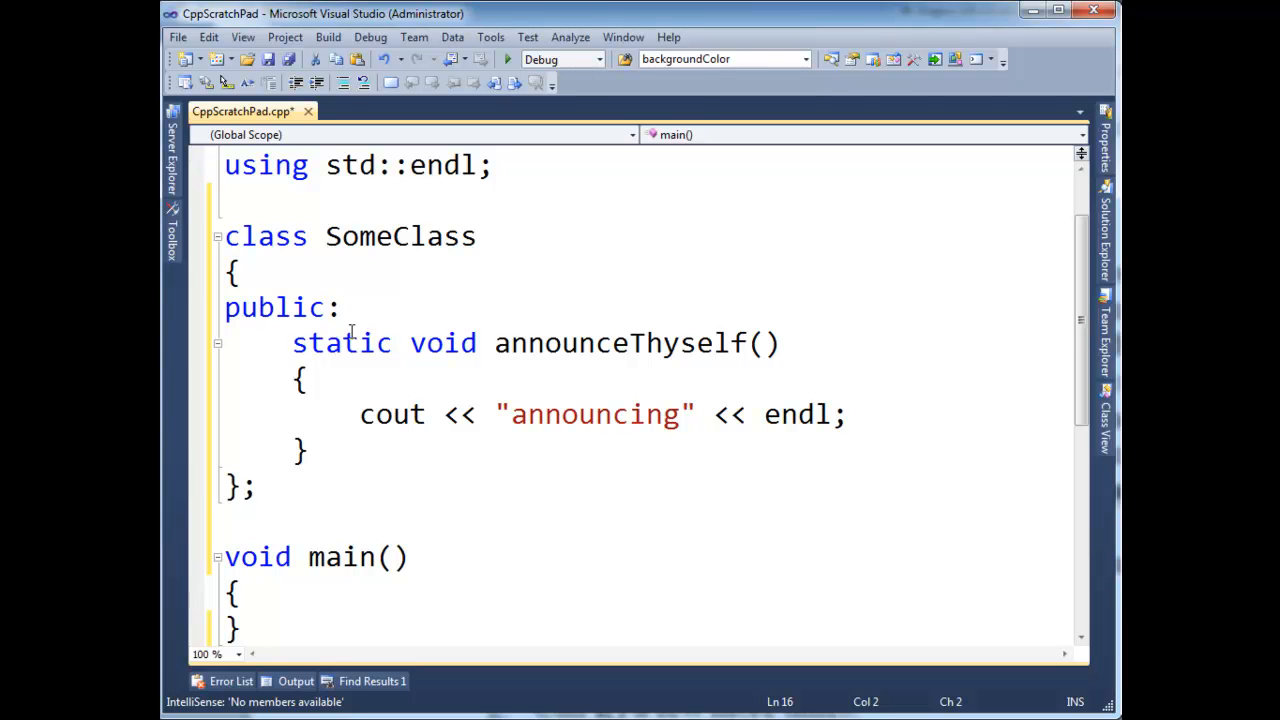
Call SomeClass::announceThyself() in main and build-run to see "announcing" in the console.
key(Return)
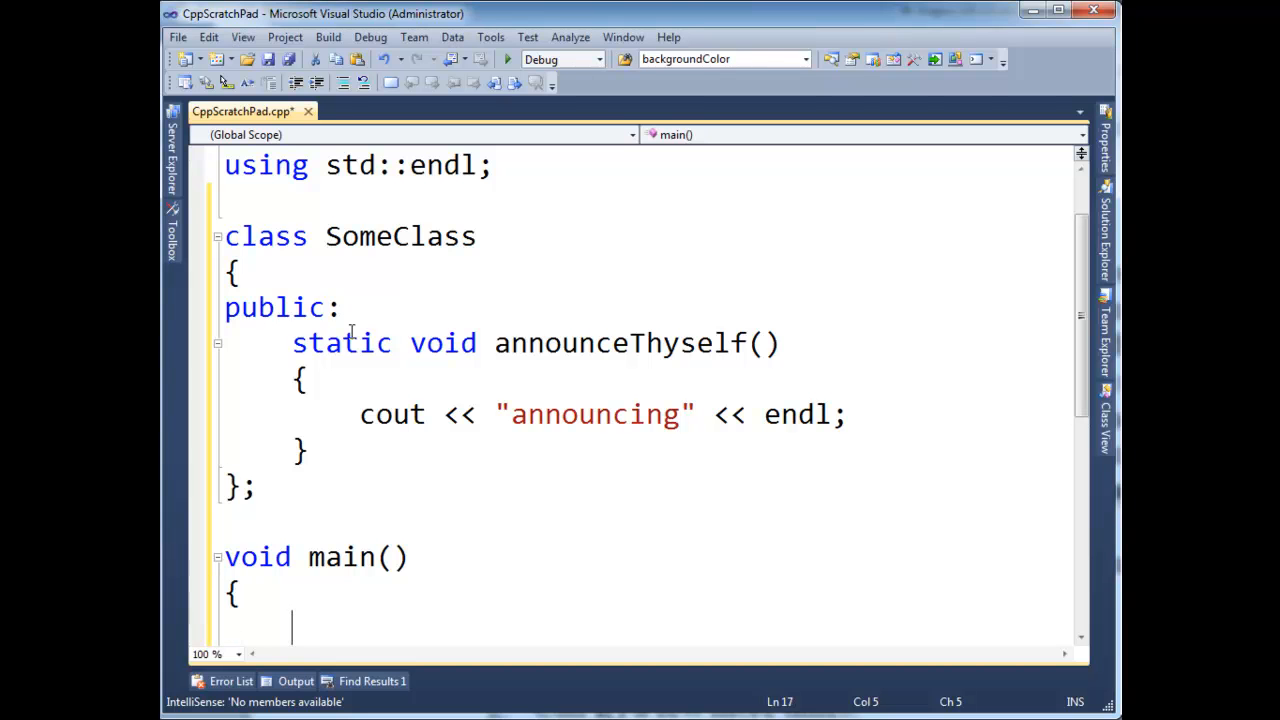
text(SomeClass)
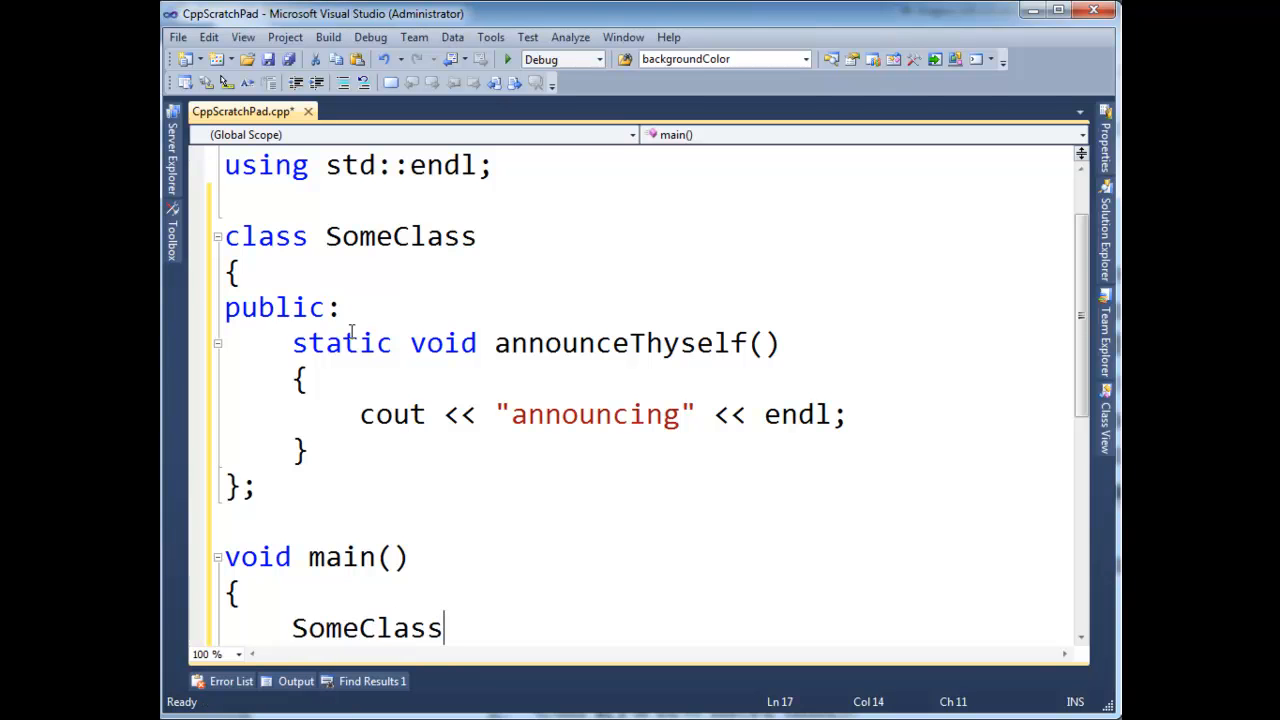
text(.)
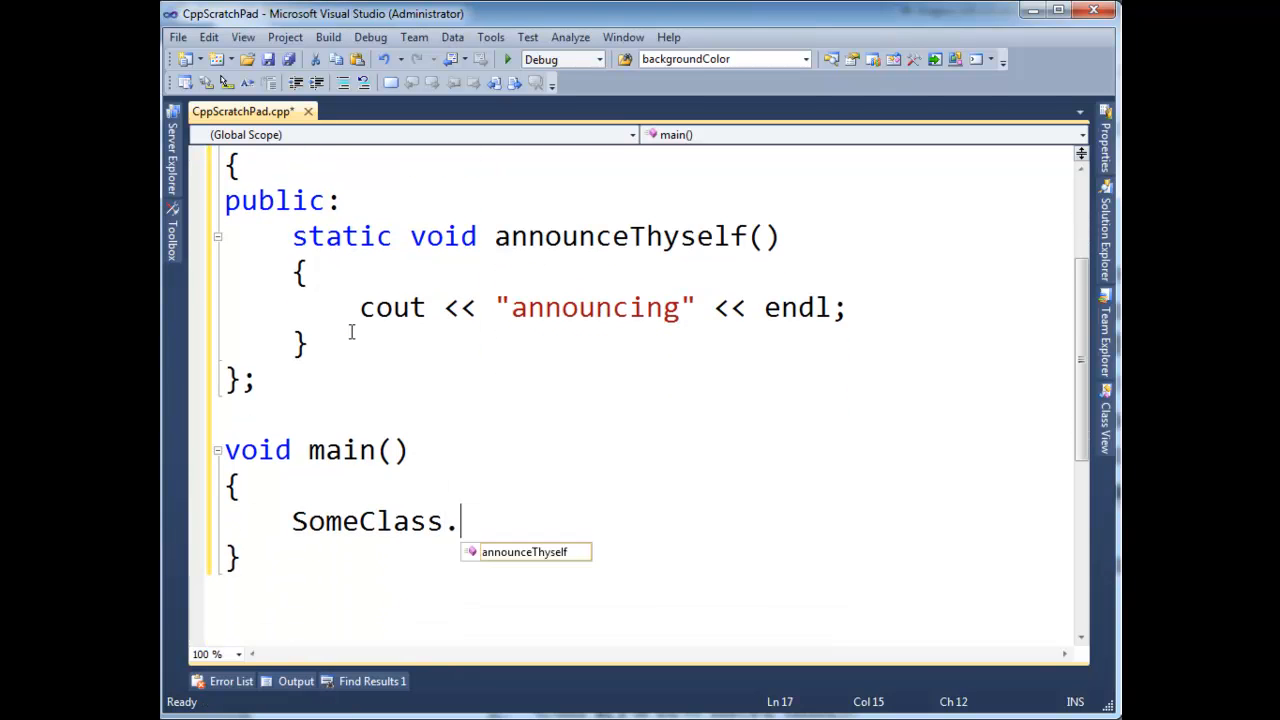
text(::)
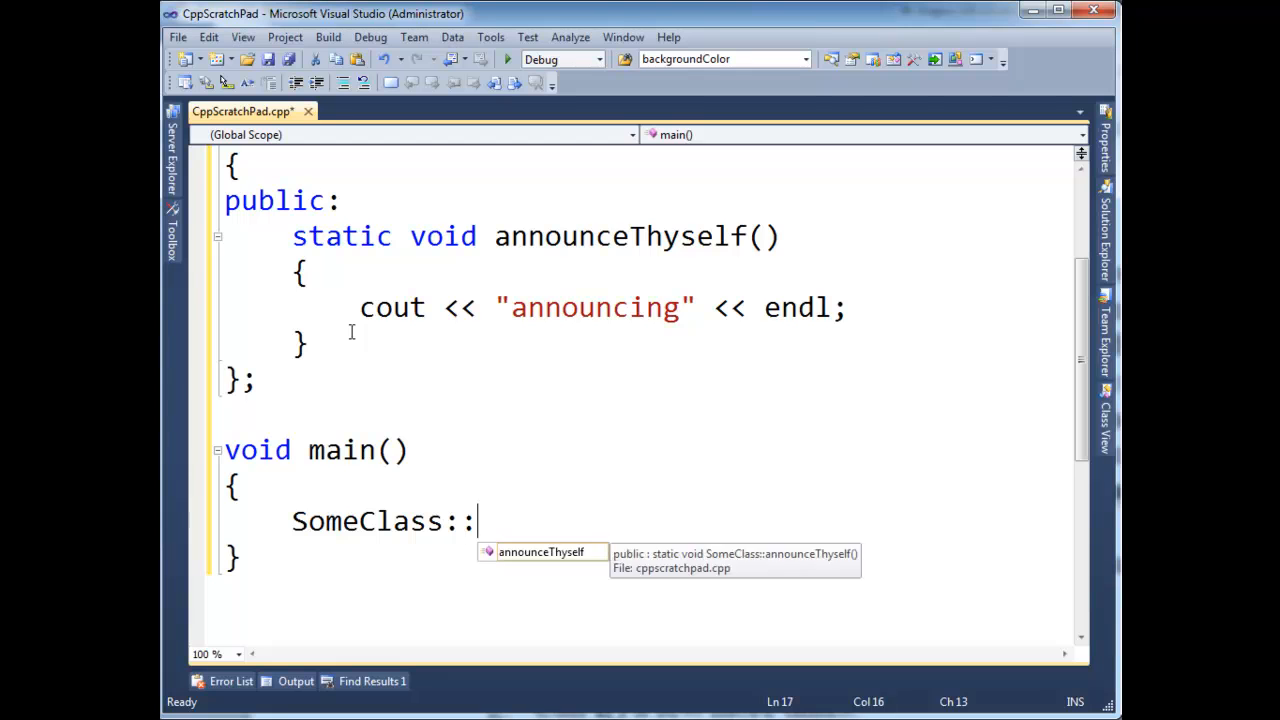
text(announceThyself();)
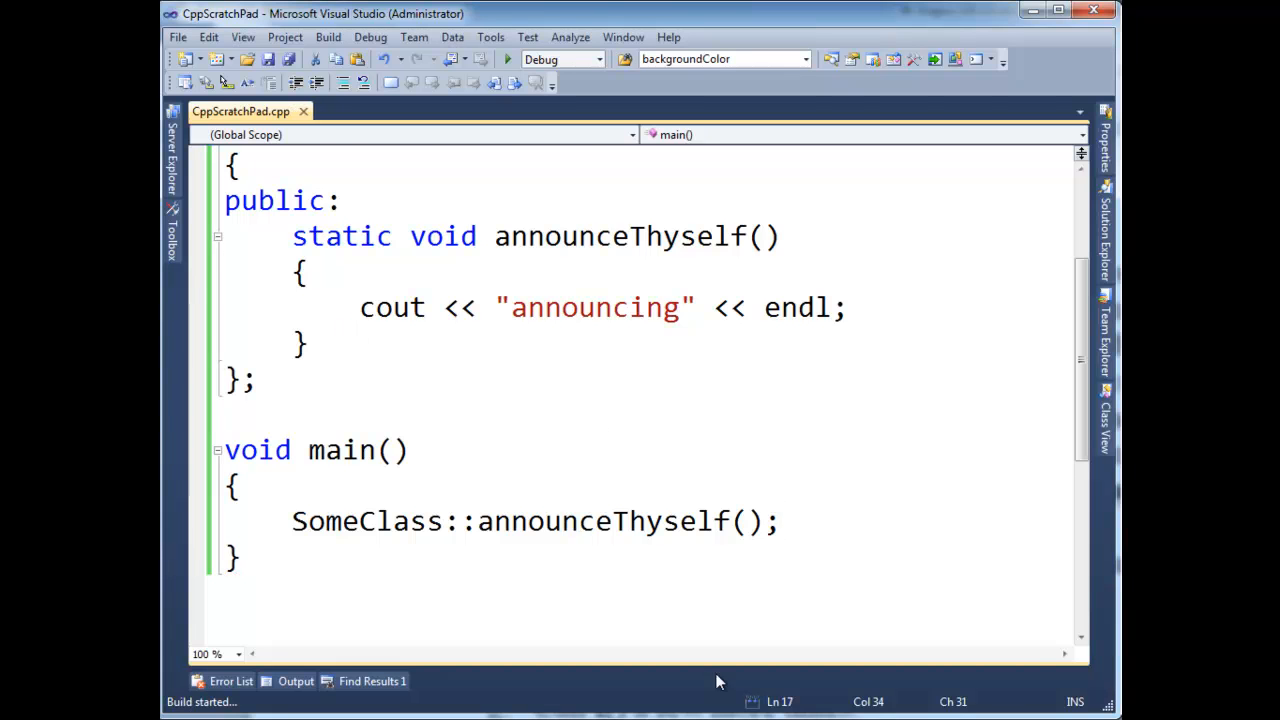
click(508, 58)
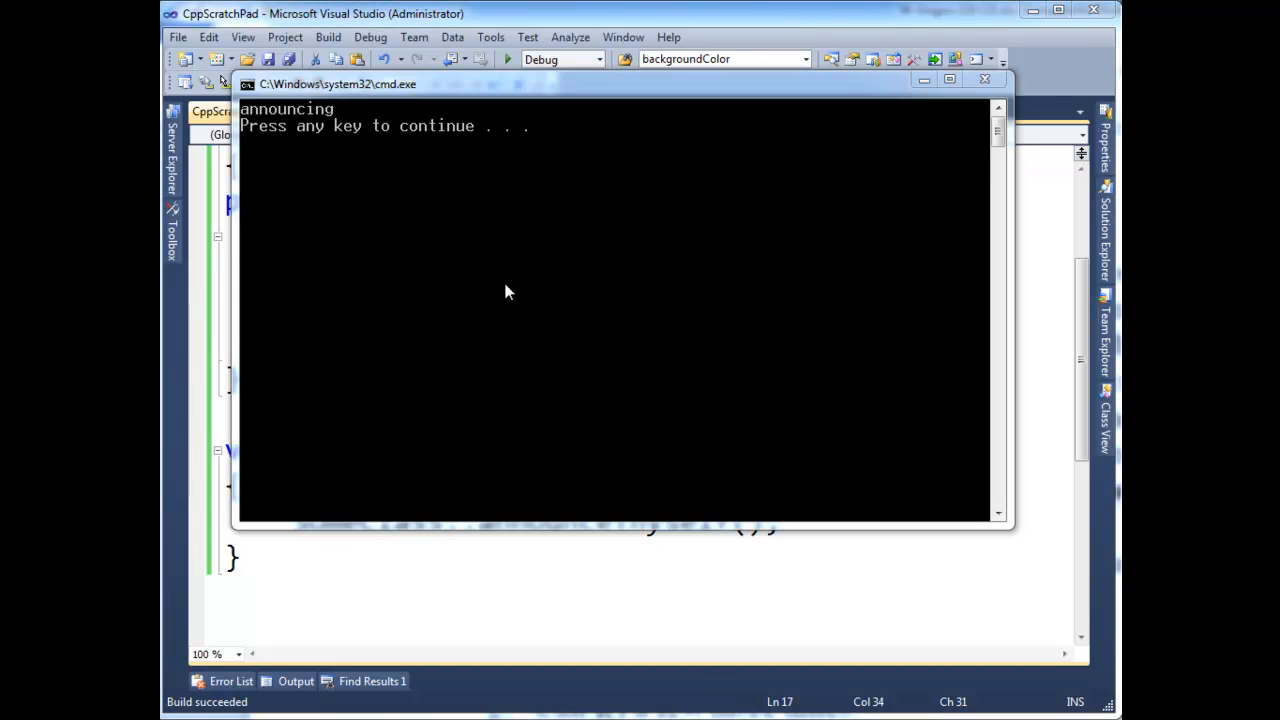
mouse_move(664, 406)
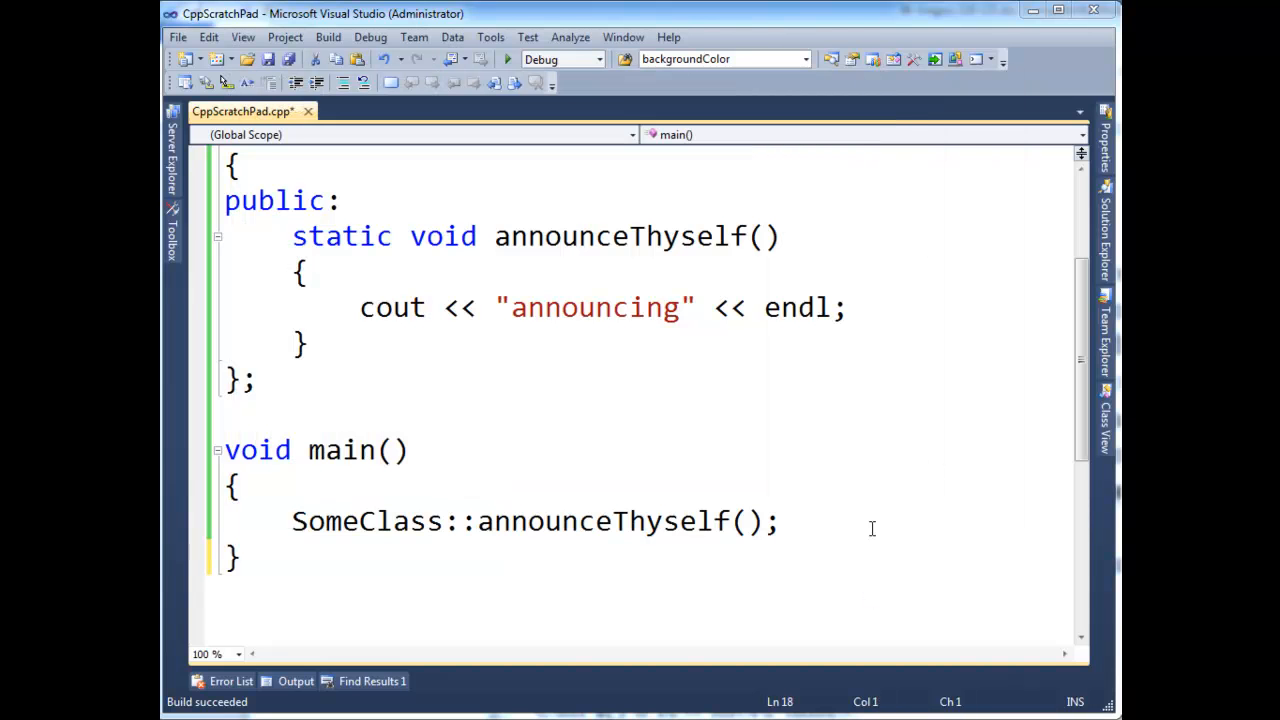
Create SomeClass instance; in main and call instance.announceThyself().
key(Return)
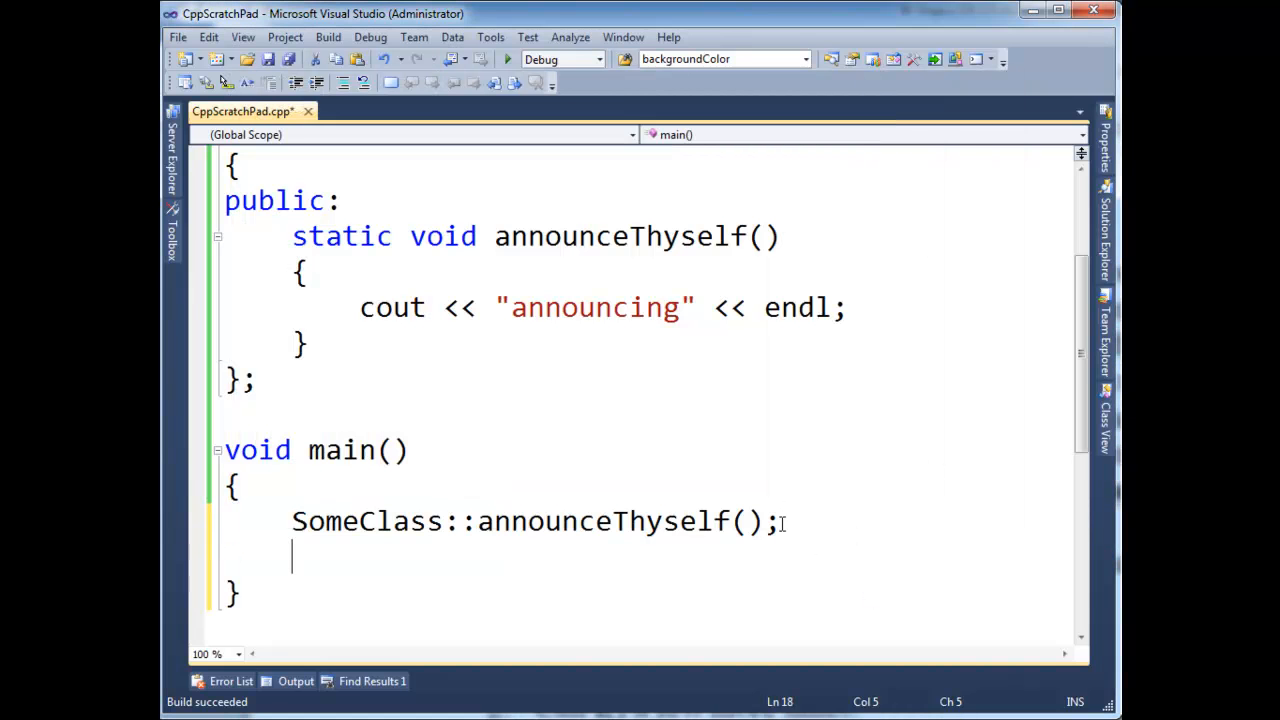
text(SomeClass)
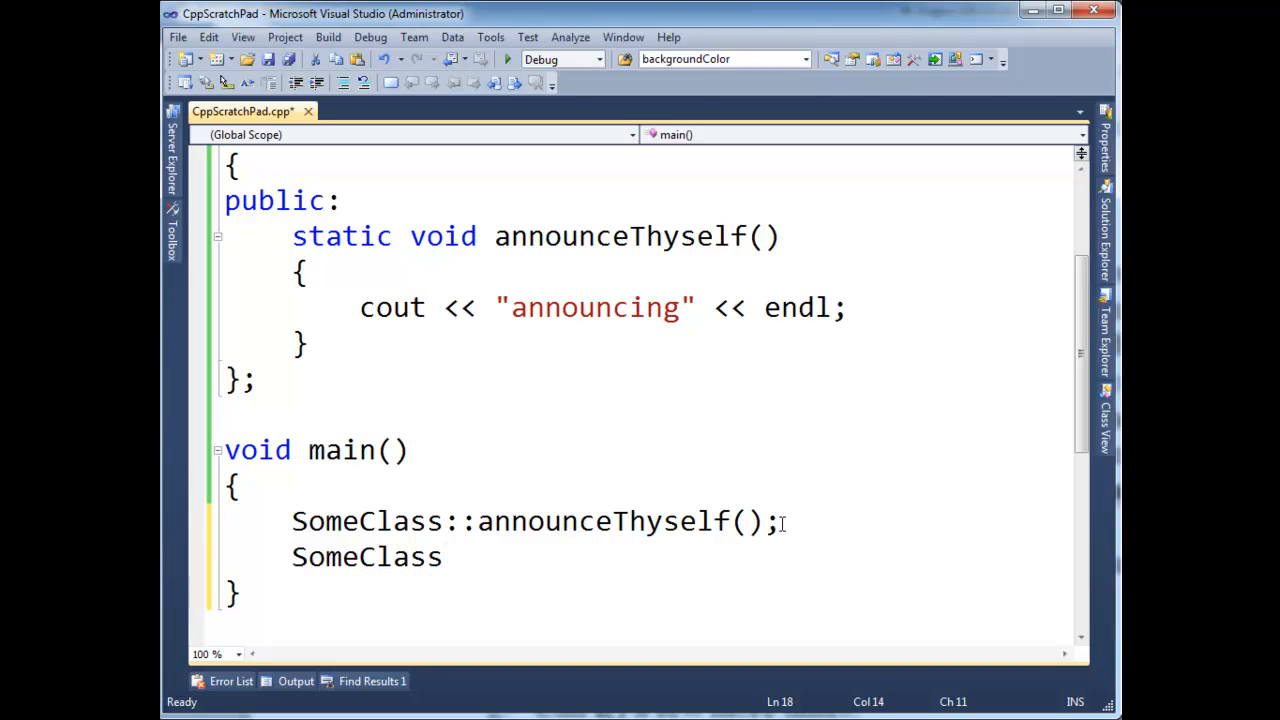
text(instanc)
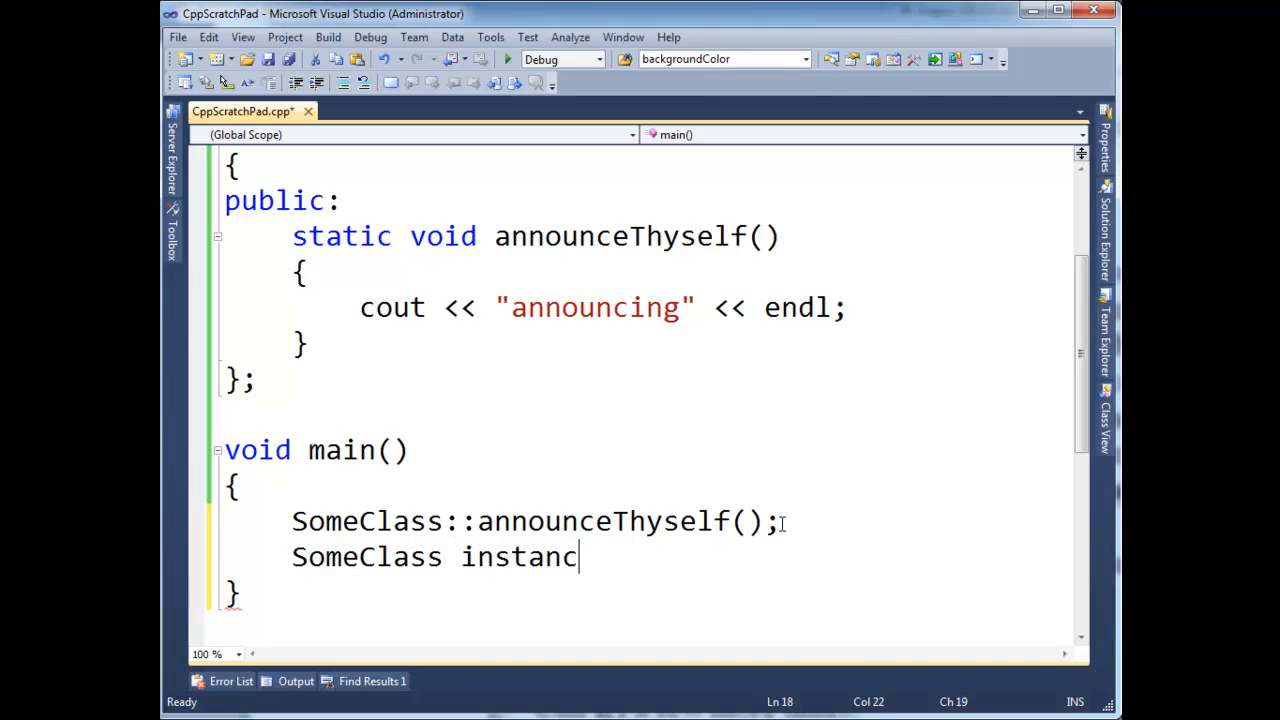
text(e;)
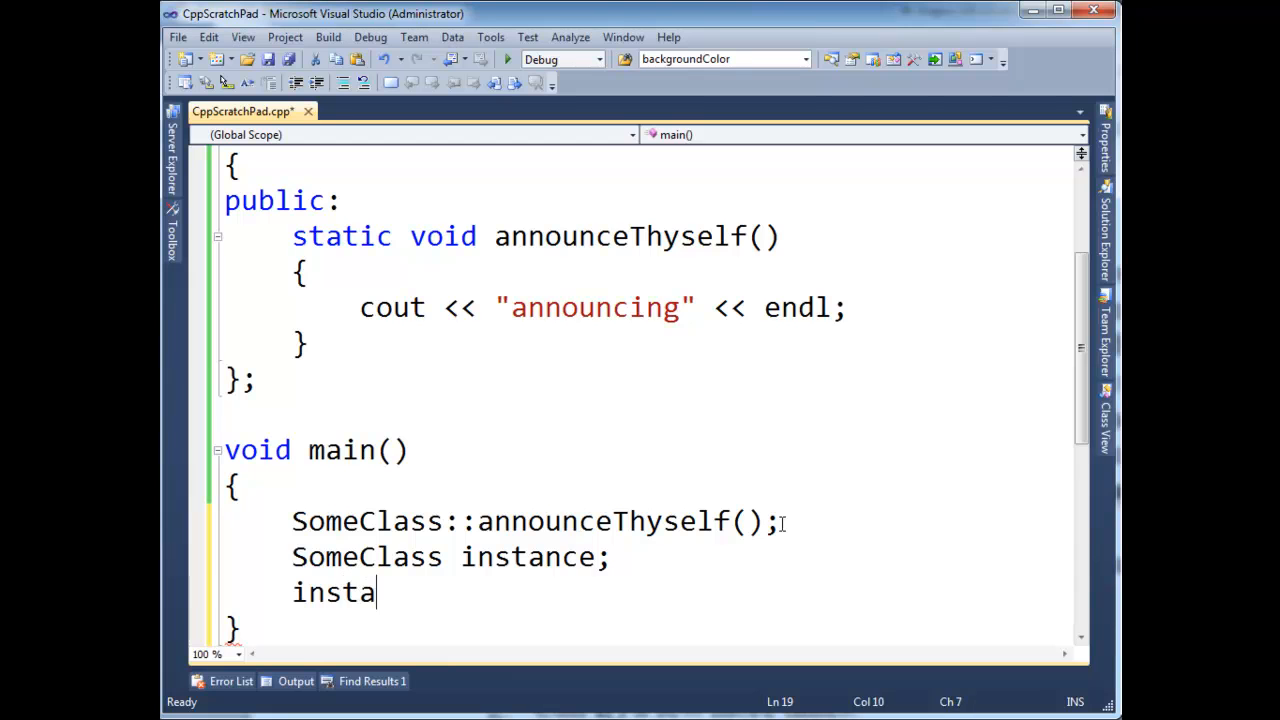
text(nce.announceThyself();)
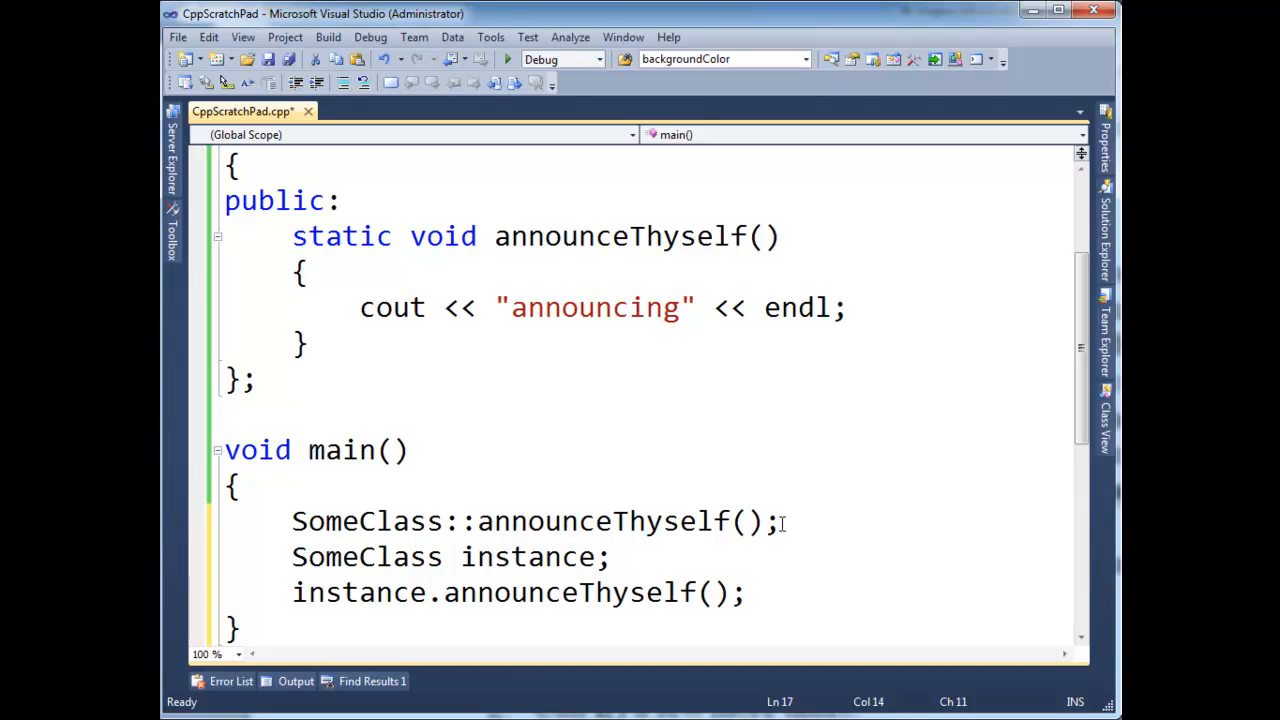
click(444, 520)
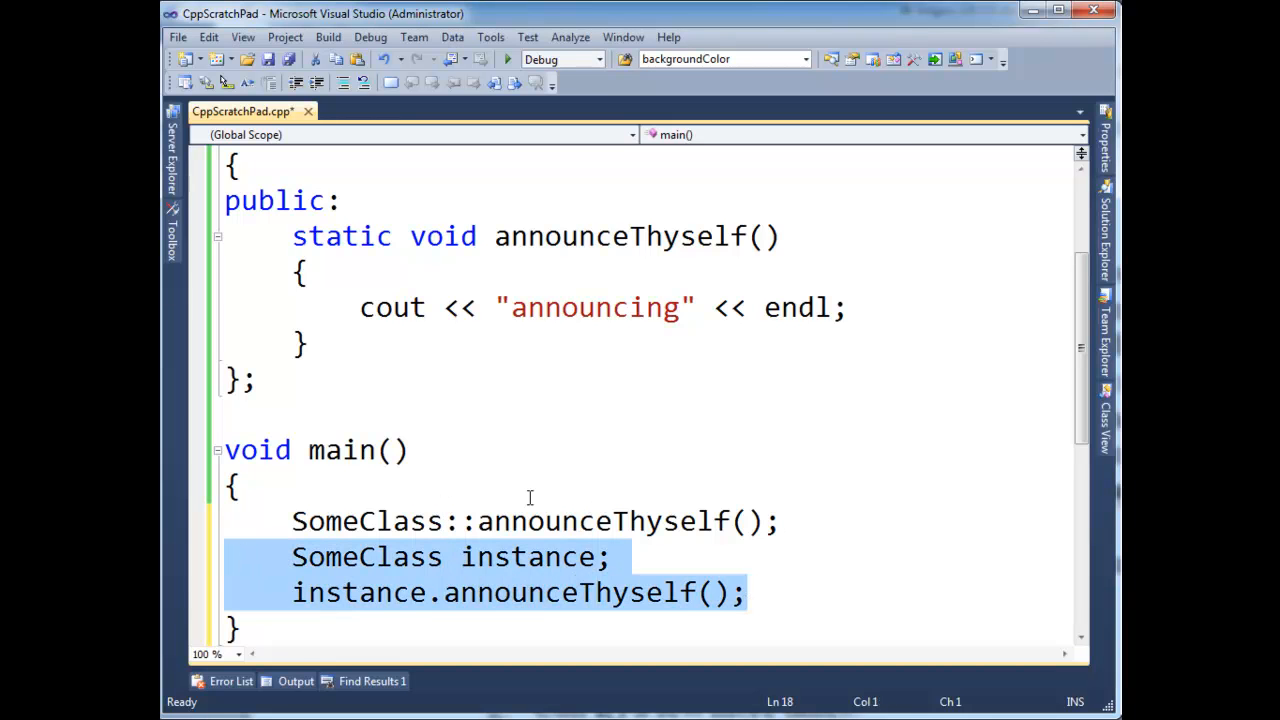
click(610, 556)
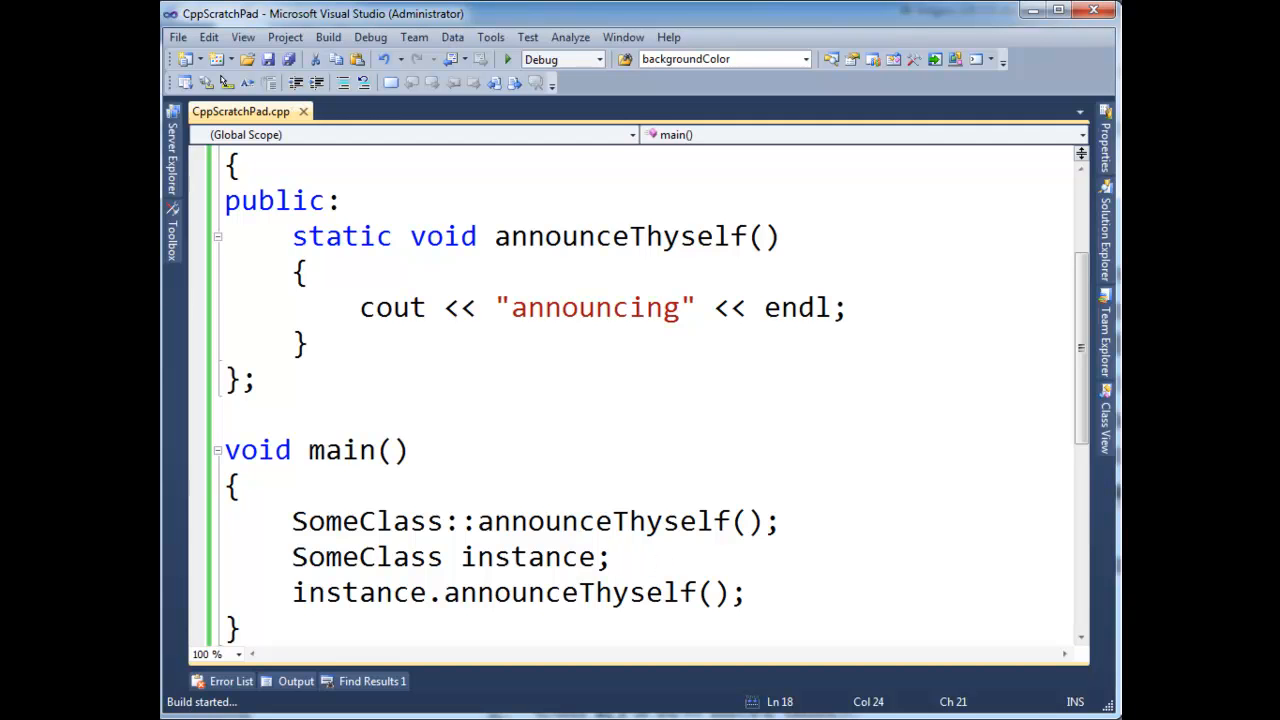
click(508, 58)
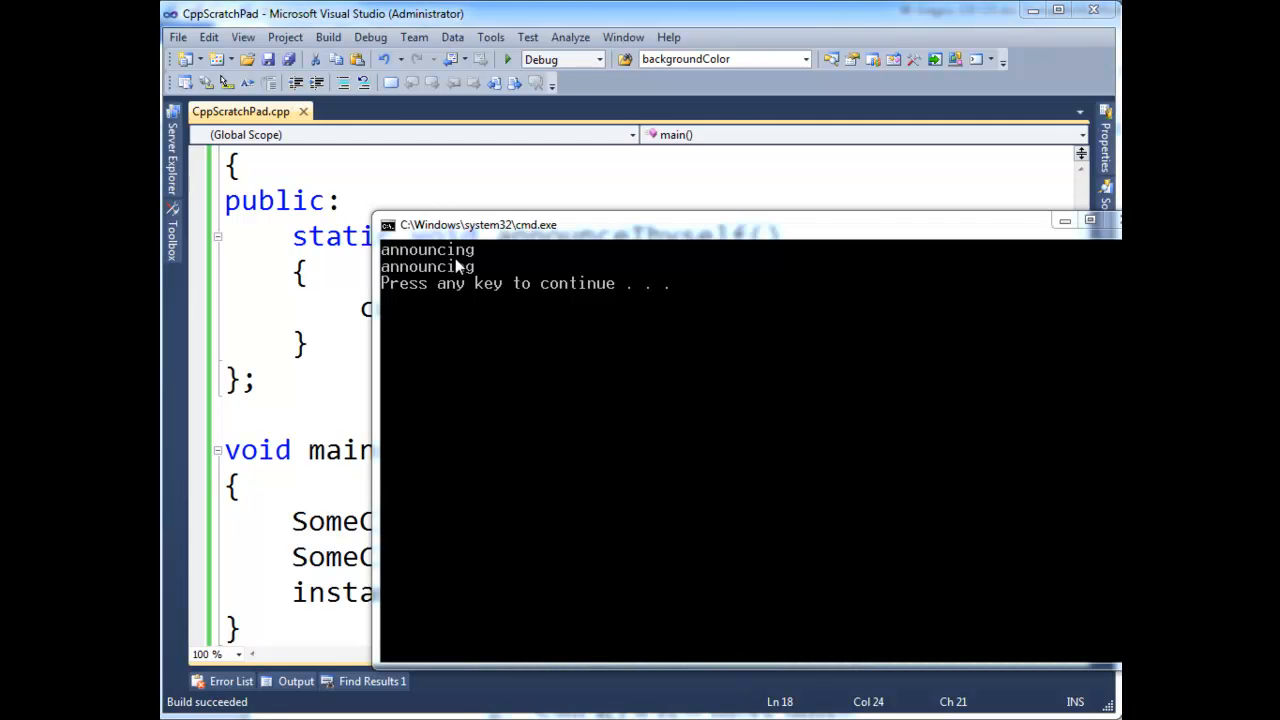
mouse_move(444, 272)
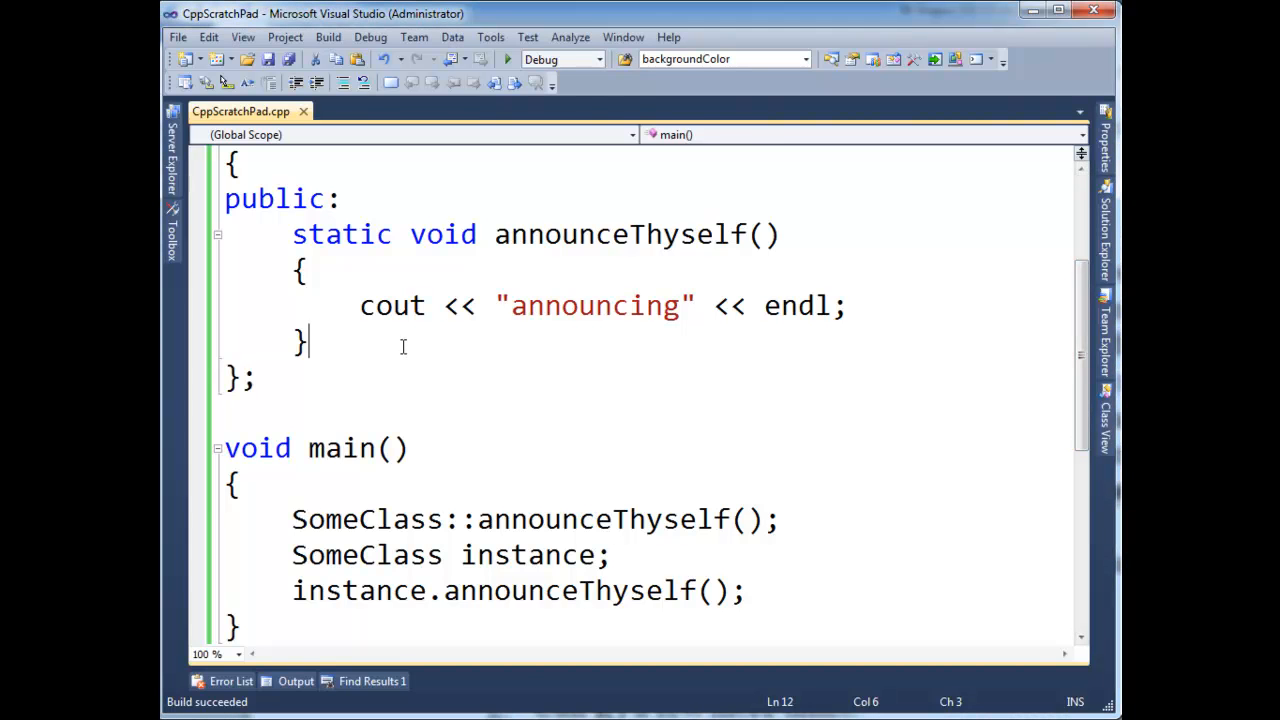
Add void instanceFunction() to SomeClass whose body calls announceThyself.
text(void instanceFunction()
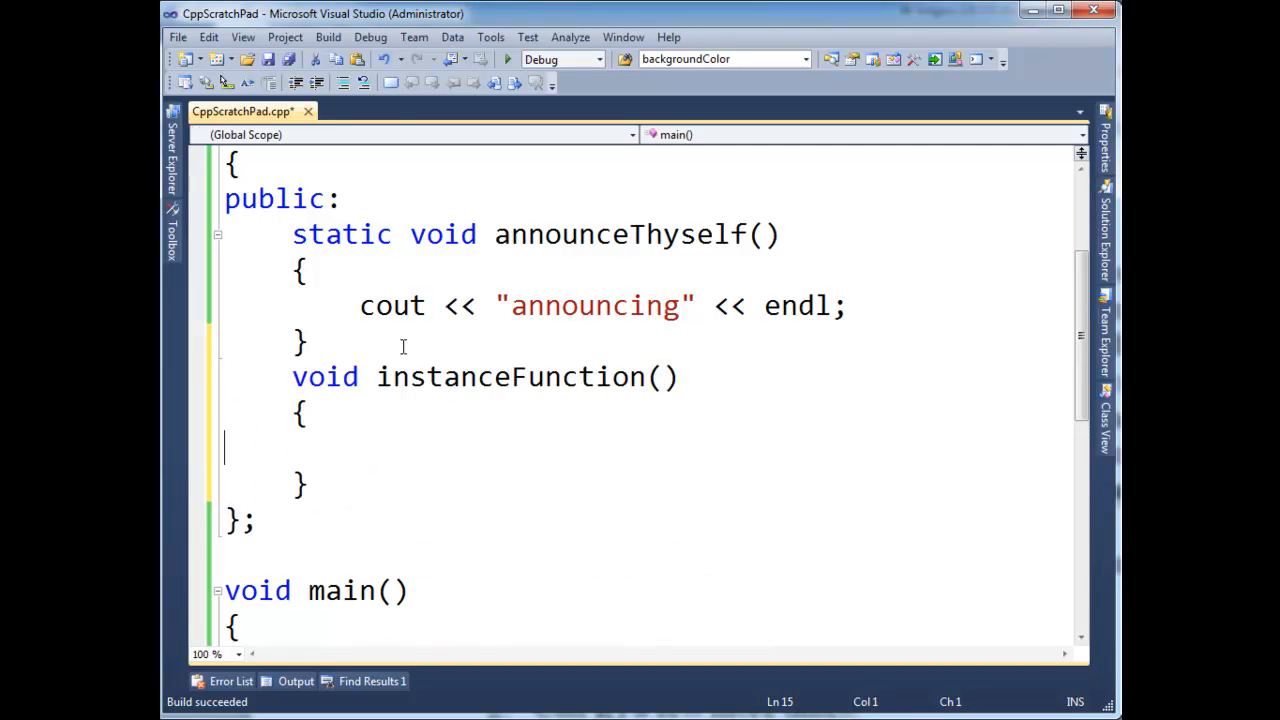
text(announceThyself)
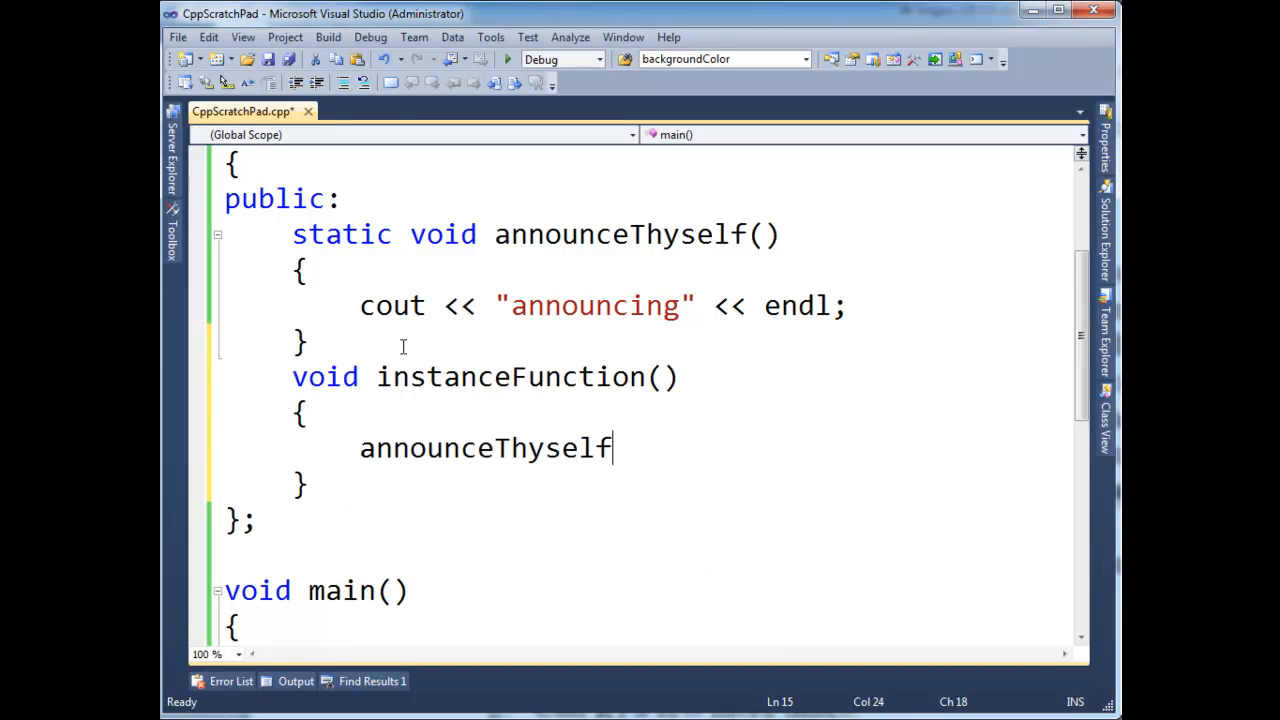